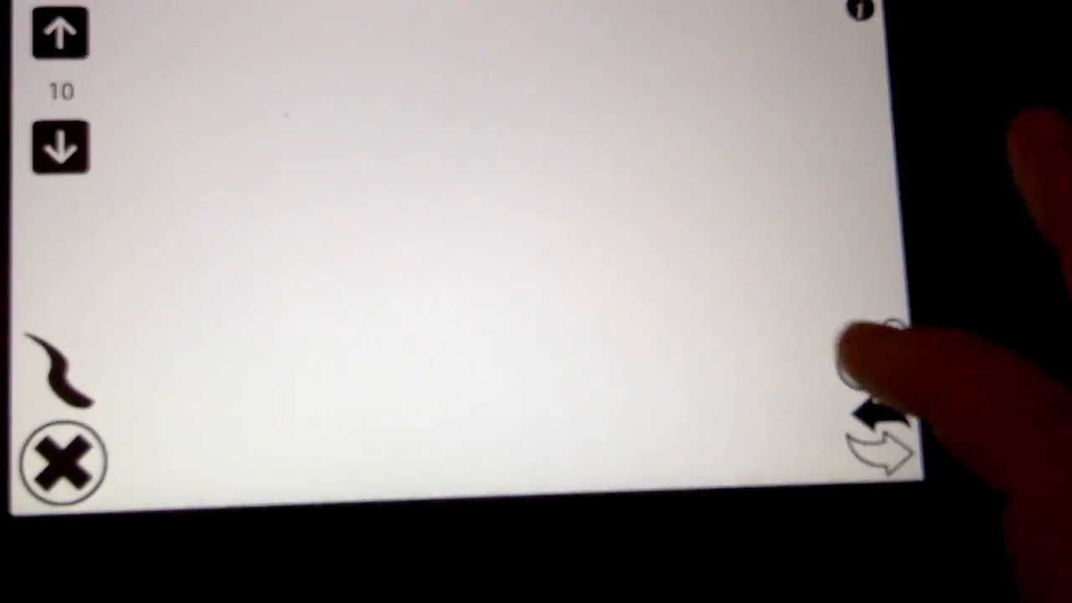
Draw a thin blue S-curve line across the middle of the canvas with the pen
left_click_drag(293, 259, 662, 335)
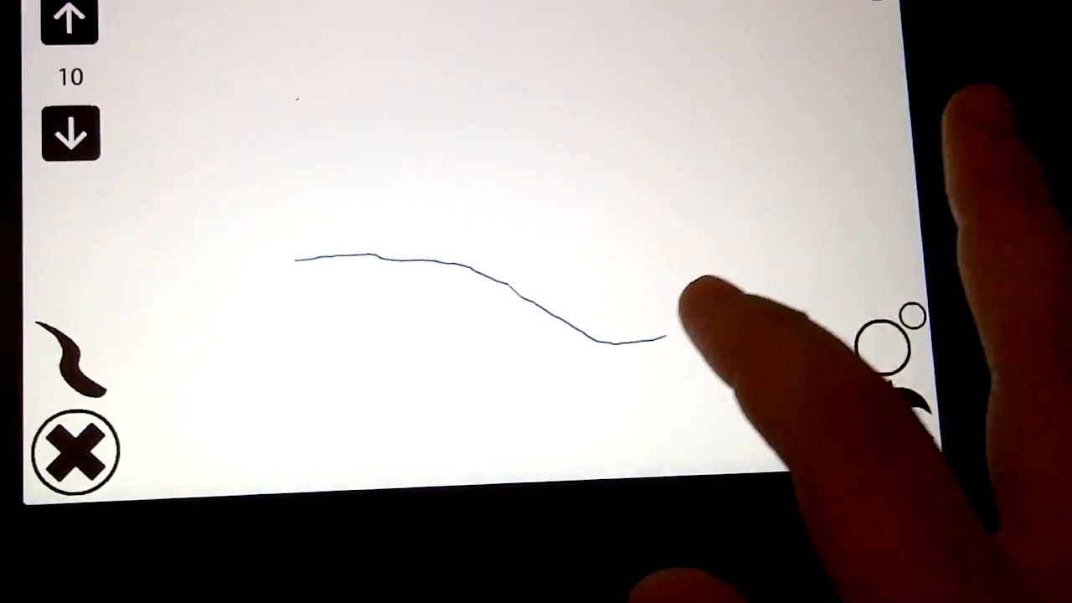